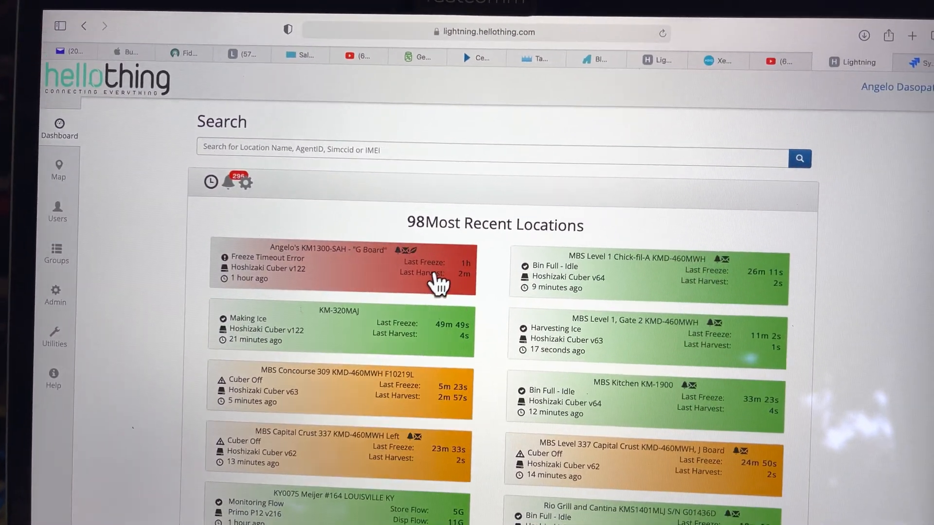
Scroll down the G Board status page to view the Freeze Timeout error details.
scroll("down", 3)
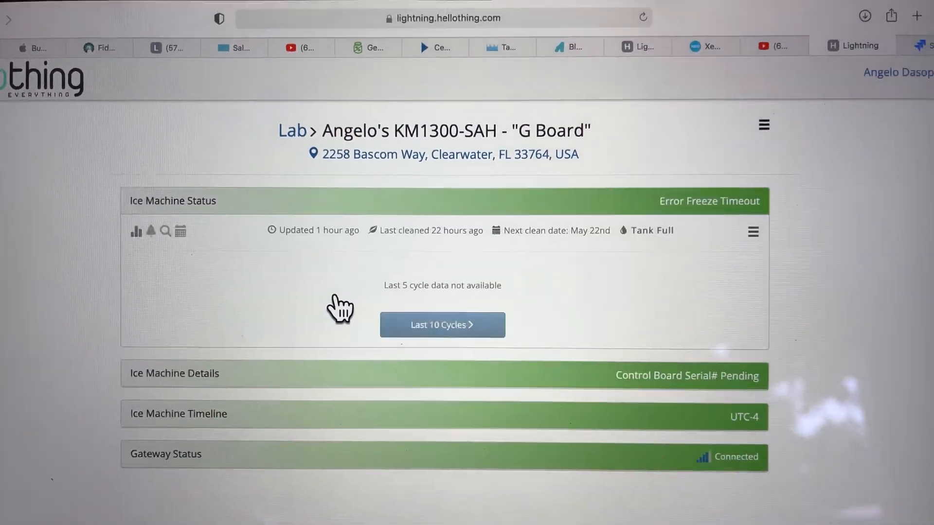
Expand Ice Machine Details and scroll to the Reset and Remote Lock buttons.
left_click(442, 325)
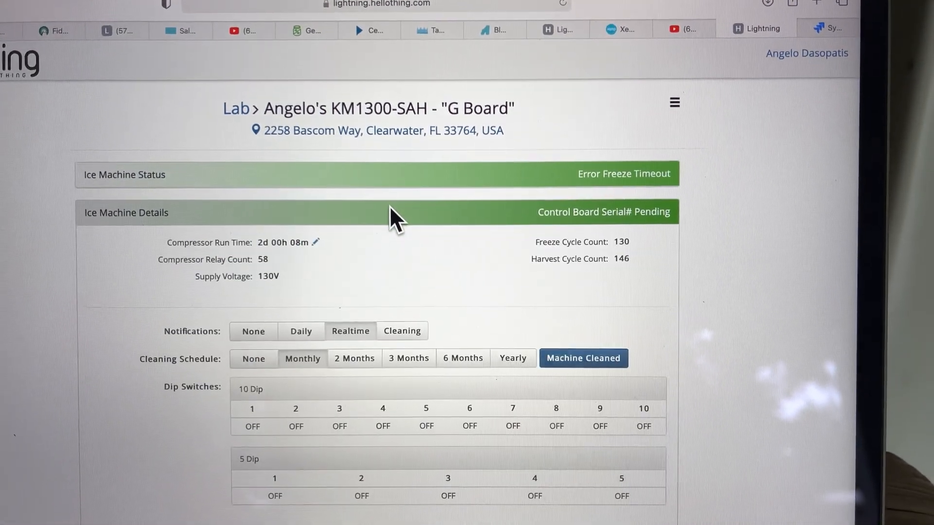
scroll("down", 3)
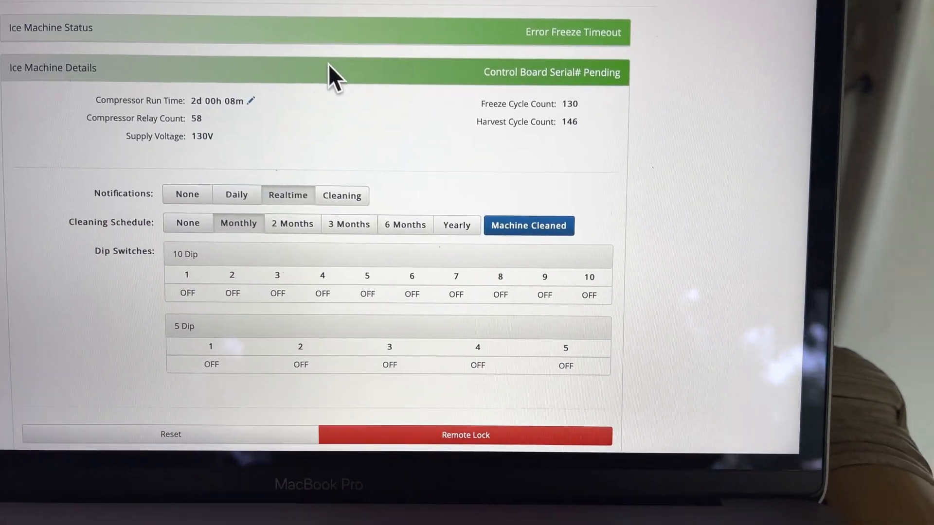
scroll("down", 3)
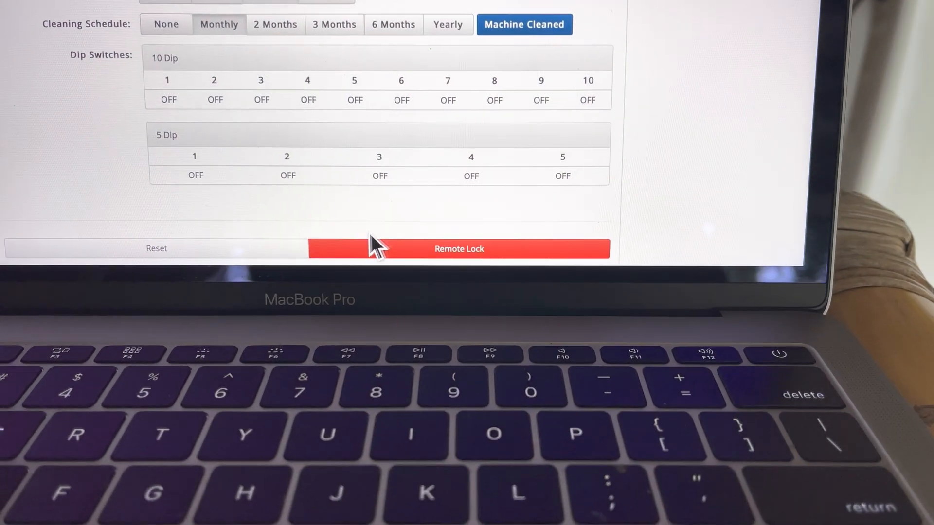
mouse_move(303, 255)
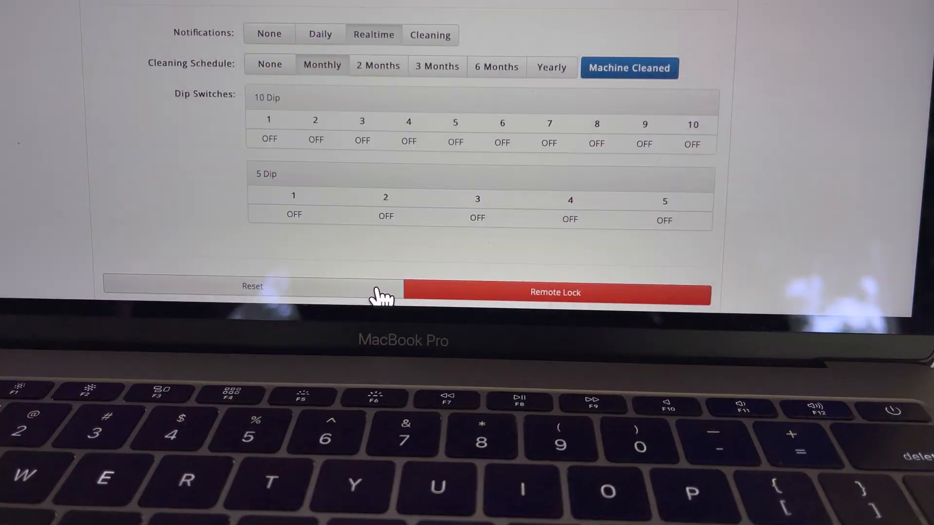
Send a remote reset to the G Board machine and confirm with Yes.
left_click(251, 292)
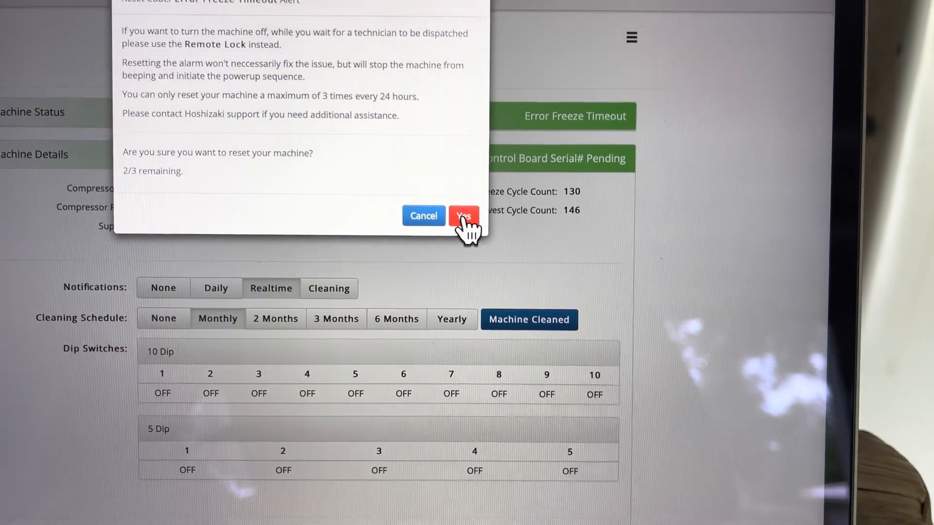
left_click(464, 216)
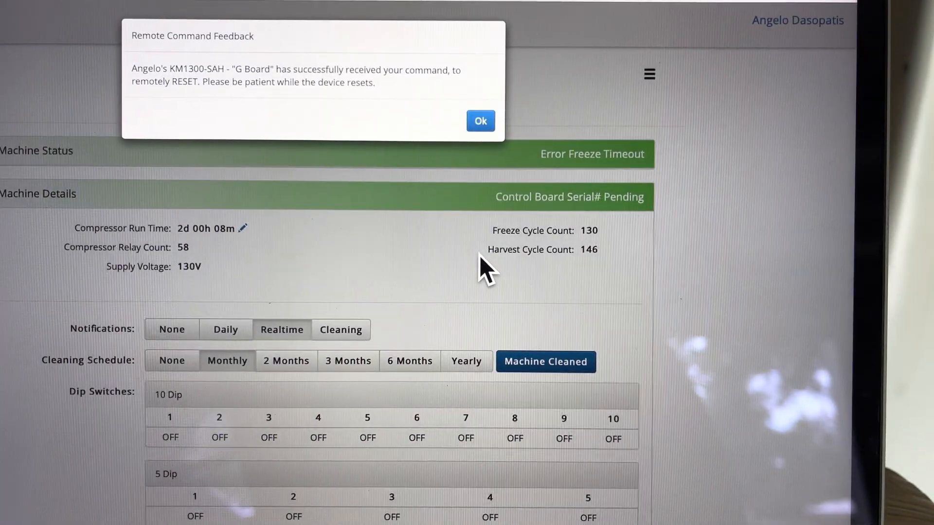